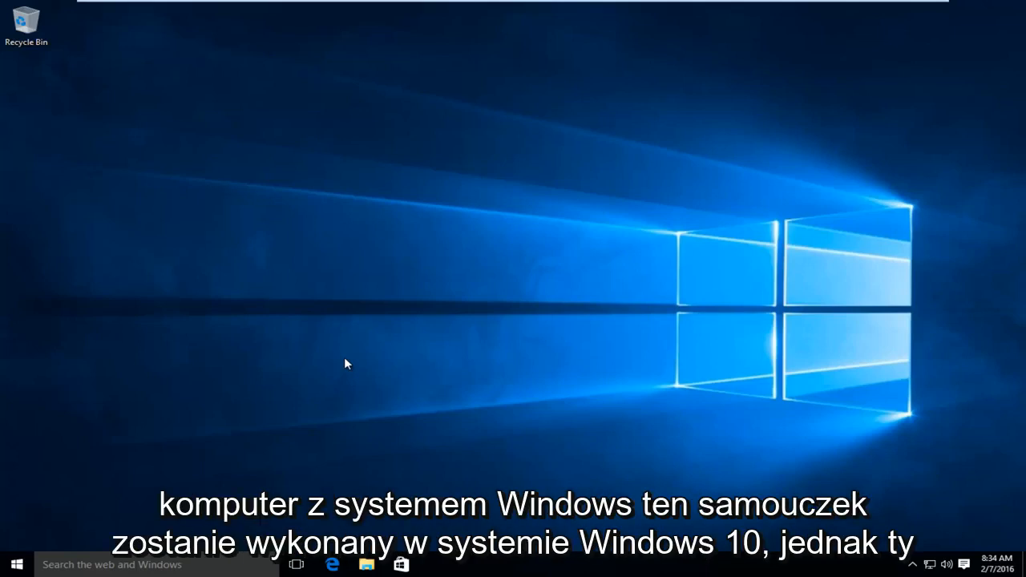
{"action": "mouse_move", "coordinate": [317, 354]}
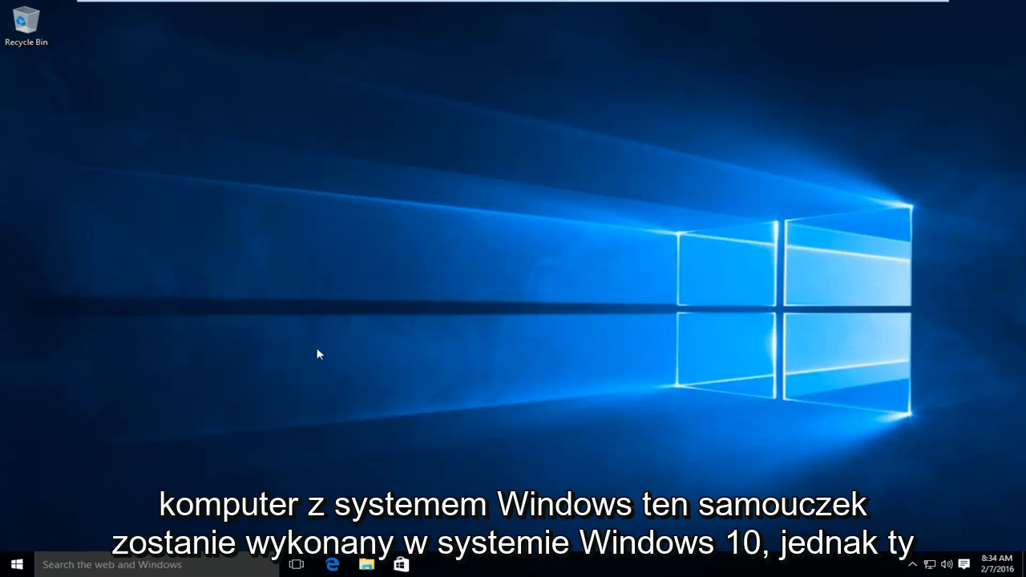
{"action": "mouse_move", "coordinate": [327, 184]}
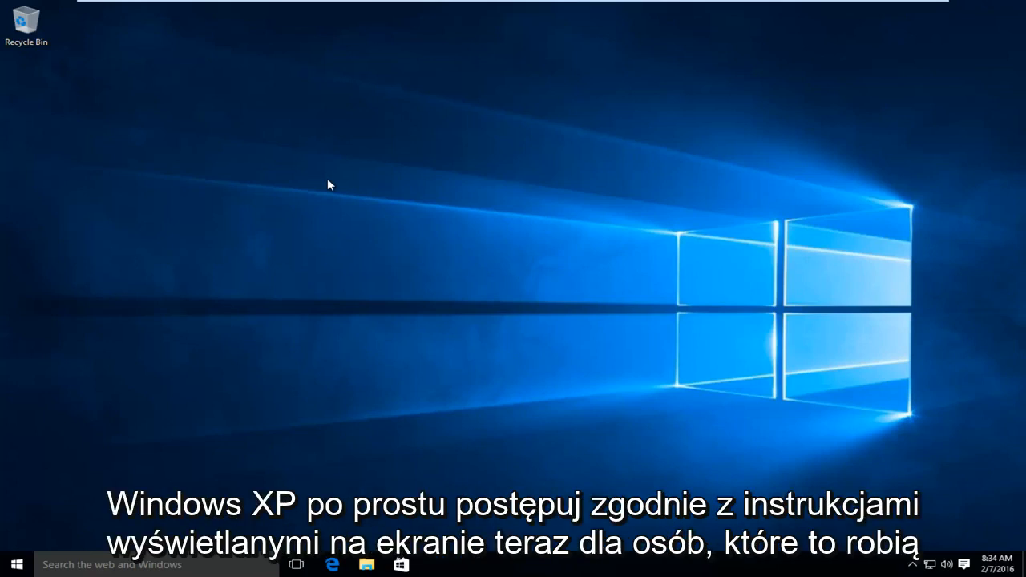
{"action": "mouse_move", "coordinate": [222, 137]}
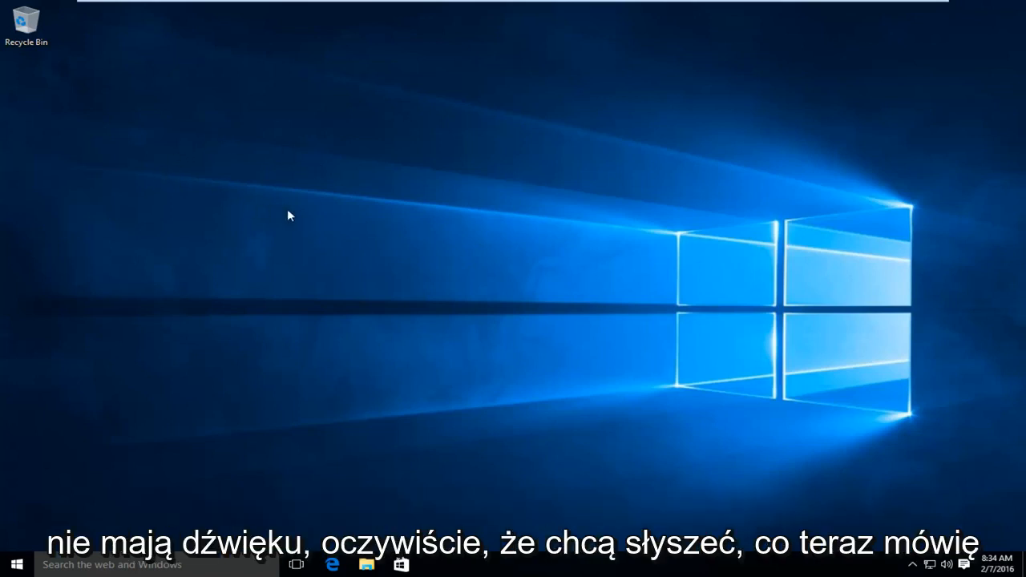
{"action": "mouse_move", "coordinate": [368, 211]}
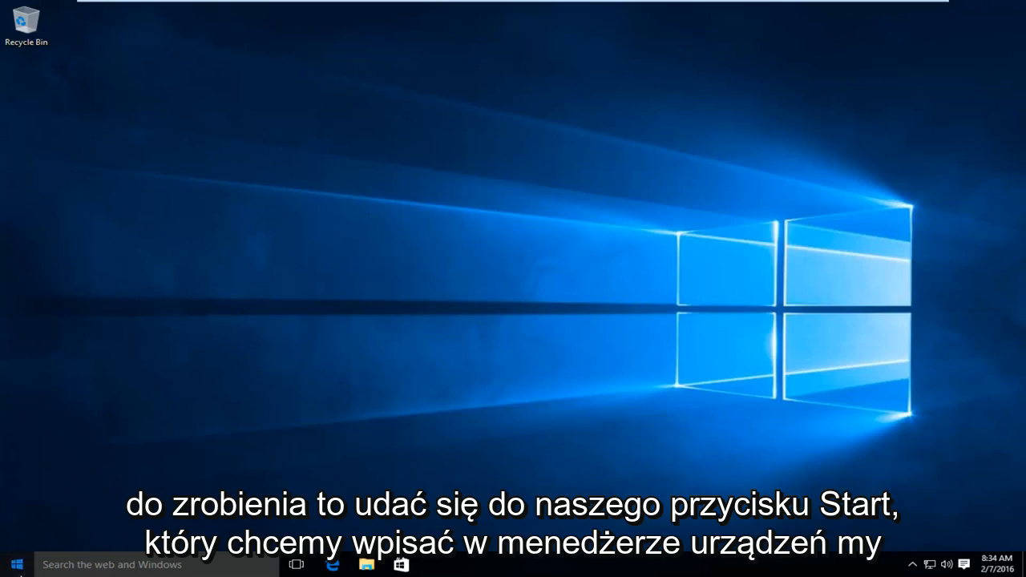
- Search the Start menu for 'device manager' and launch Device Manager from Best match
{"action": "type", "text": "device manager"}
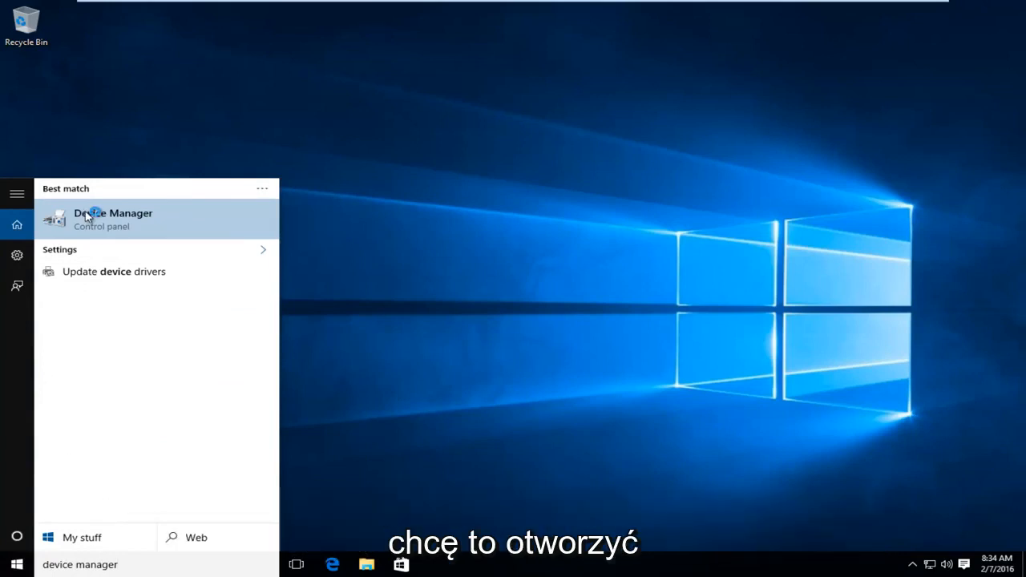
{"action": "left_click", "coordinate": [112, 218]}
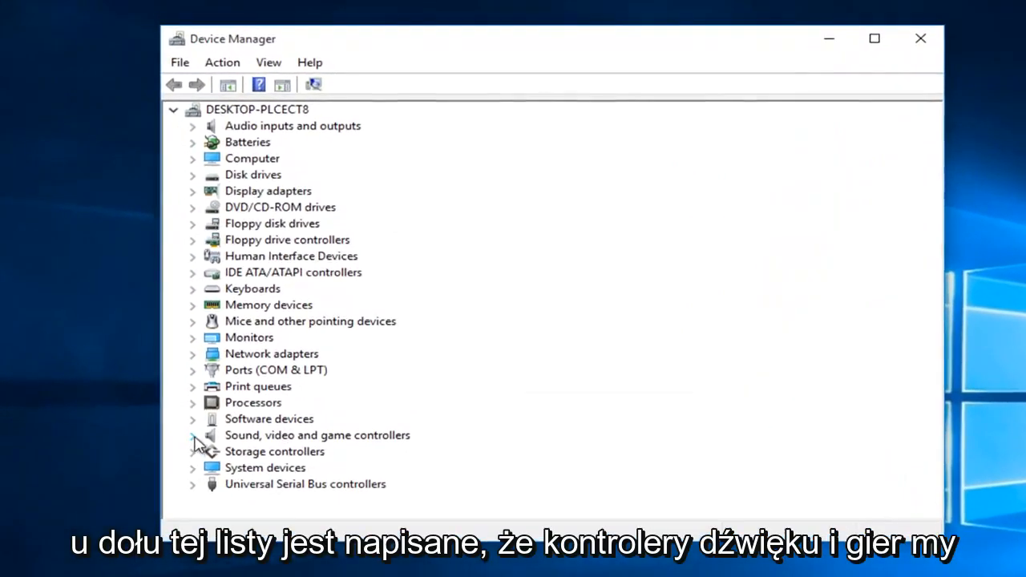
- Expand Sound, video and game controllers and select High Definition Audio Device
{"action": "left_click", "coordinate": [317, 435]}
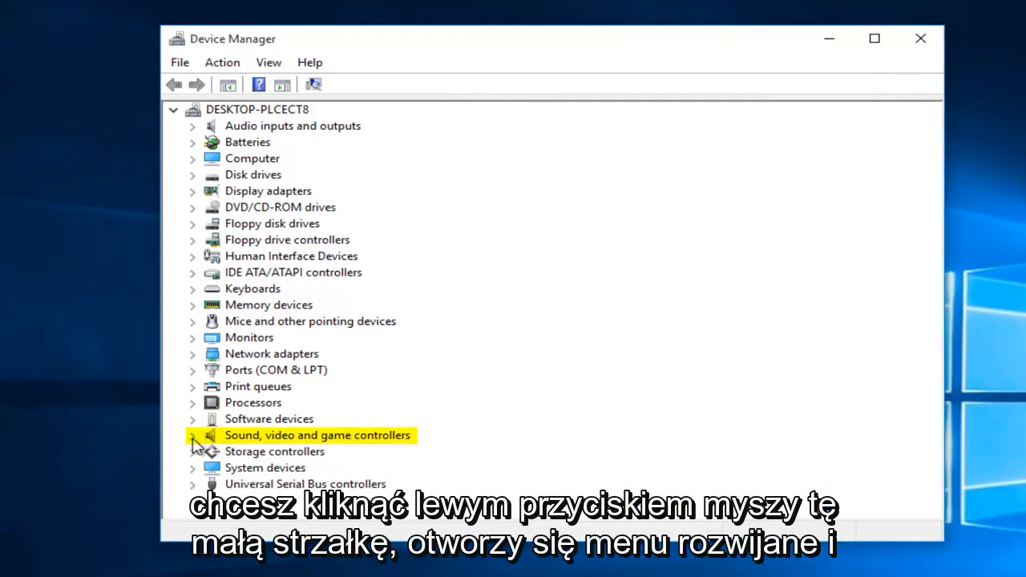
{"action": "left_click", "coordinate": [193, 436]}
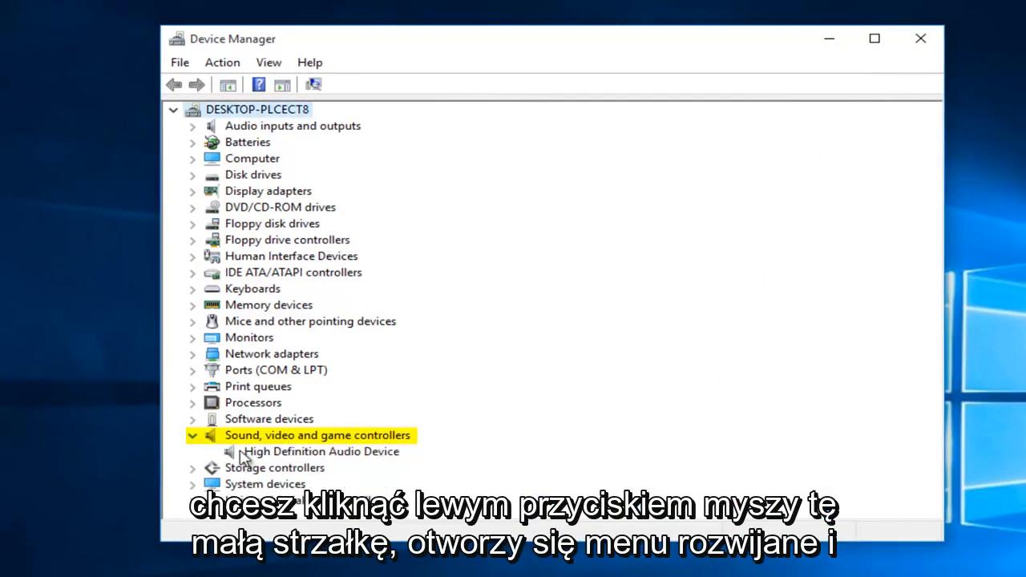
{"action": "left_click", "coordinate": [320, 452]}
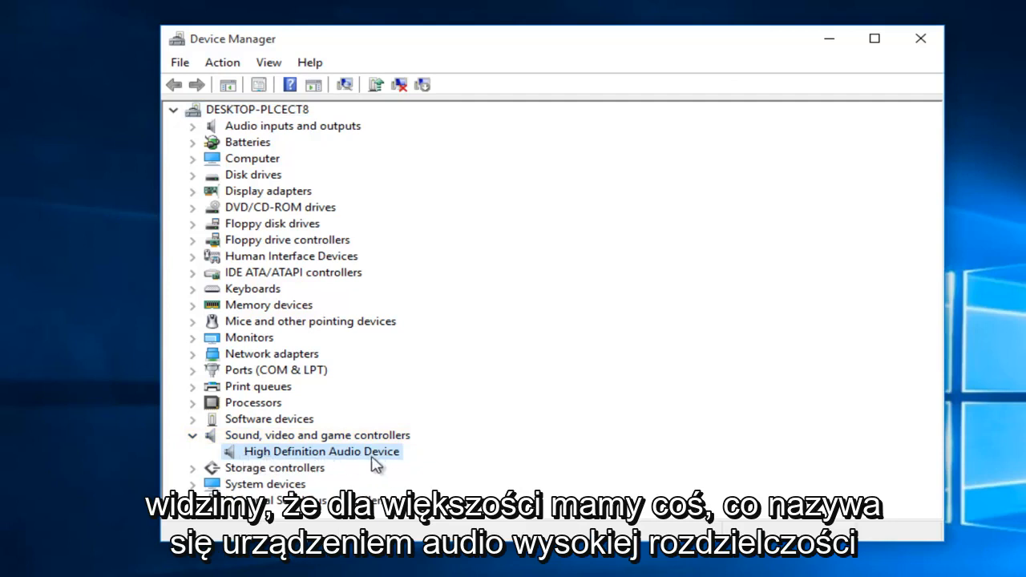
{"action": "mouse_move", "coordinate": [298, 436]}
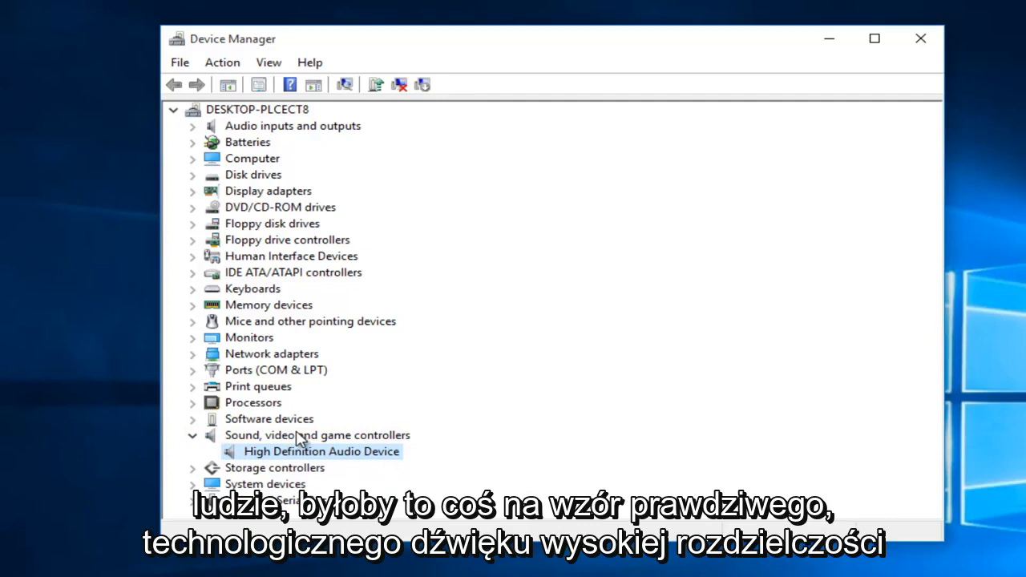
{"action": "mouse_move", "coordinate": [265, 465]}
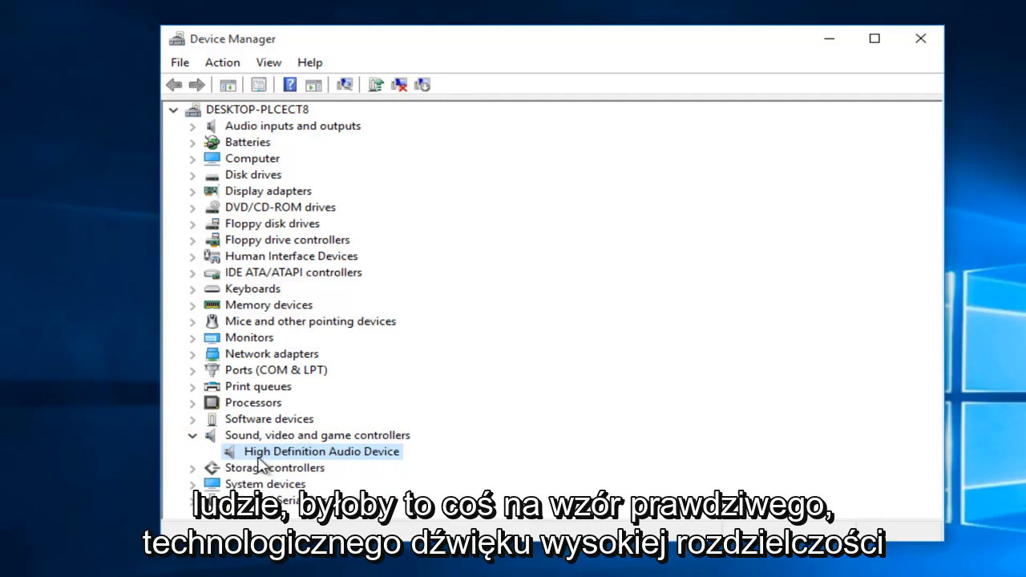
{"action": "mouse_move", "coordinate": [355, 464]}
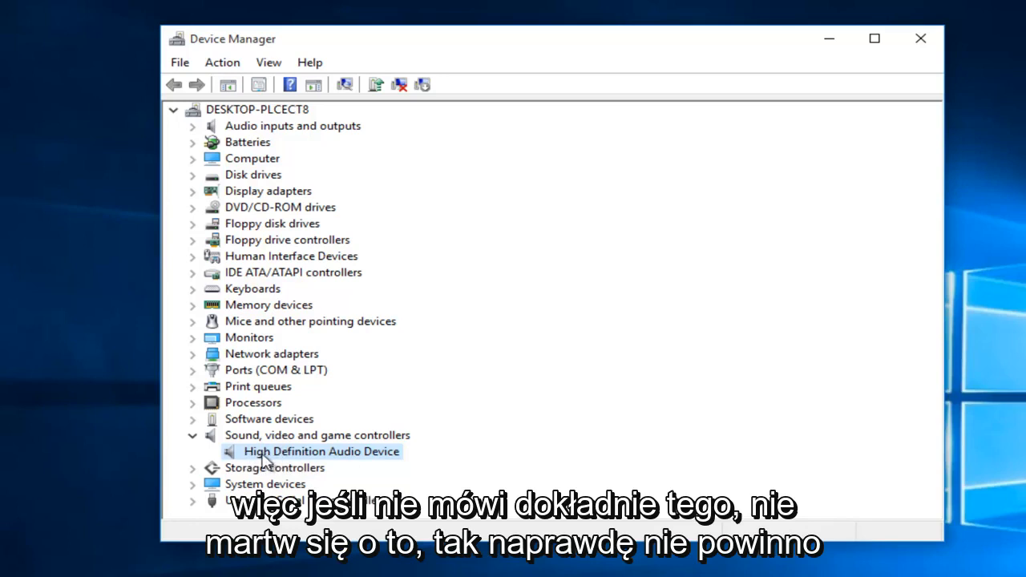
{"action": "mouse_move", "coordinate": [282, 463]}
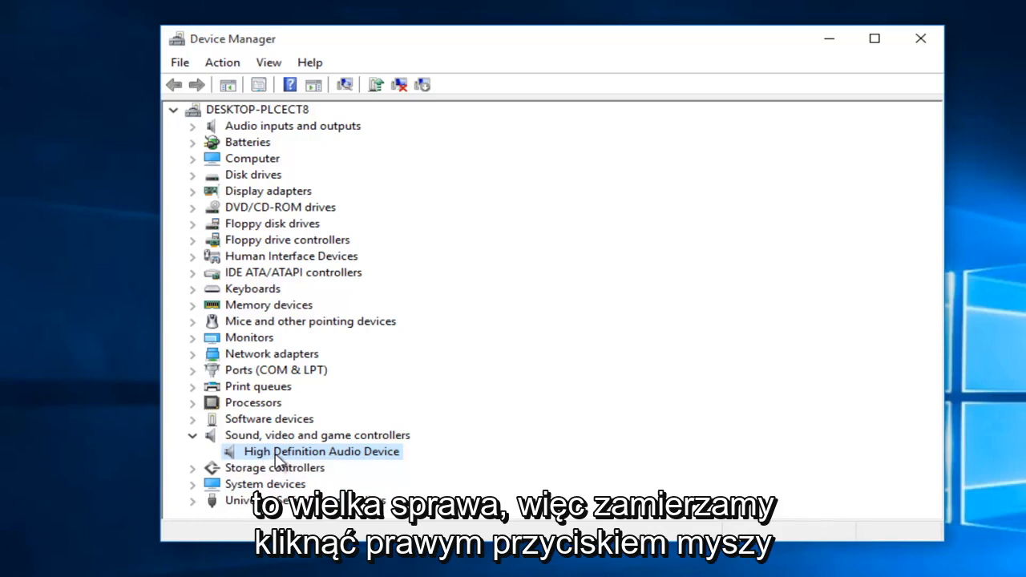
- Choose Update Driver Software... from the High Definition Audio Device context menu
{"action": "right_click", "coordinate": [321, 452]}
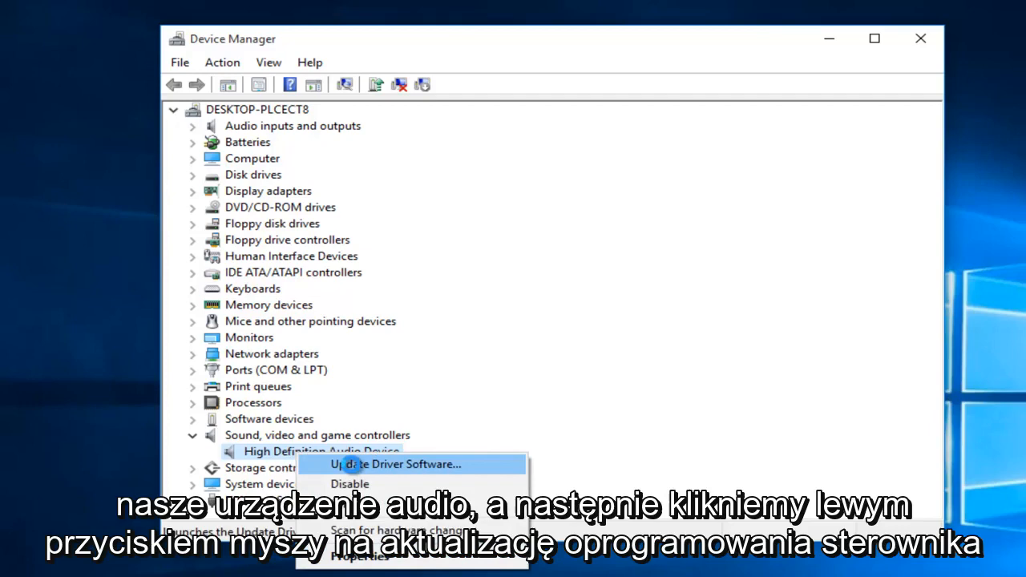
{"action": "left_click", "coordinate": [398, 465]}
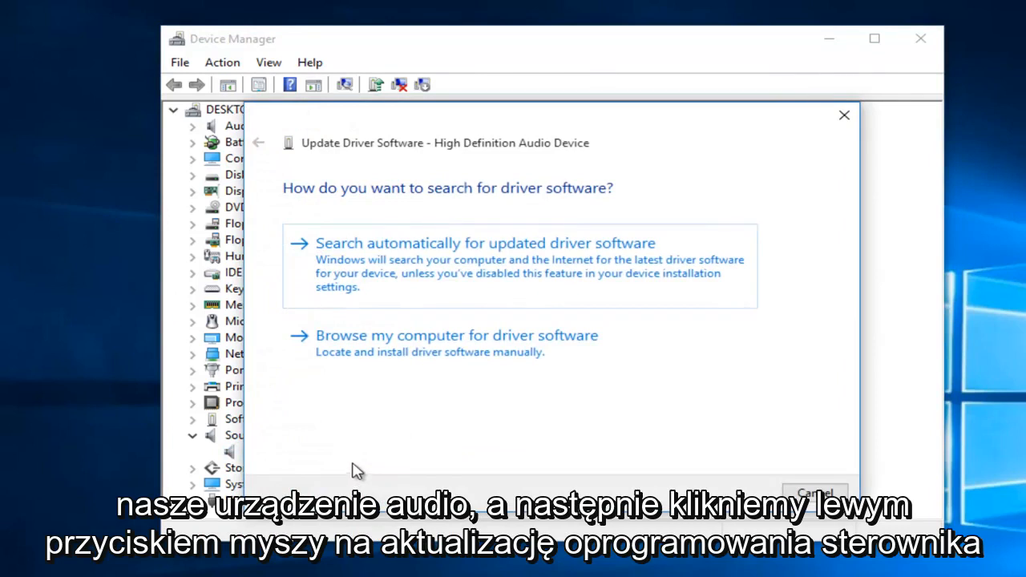
{"action": "mouse_move", "coordinate": [337, 225]}
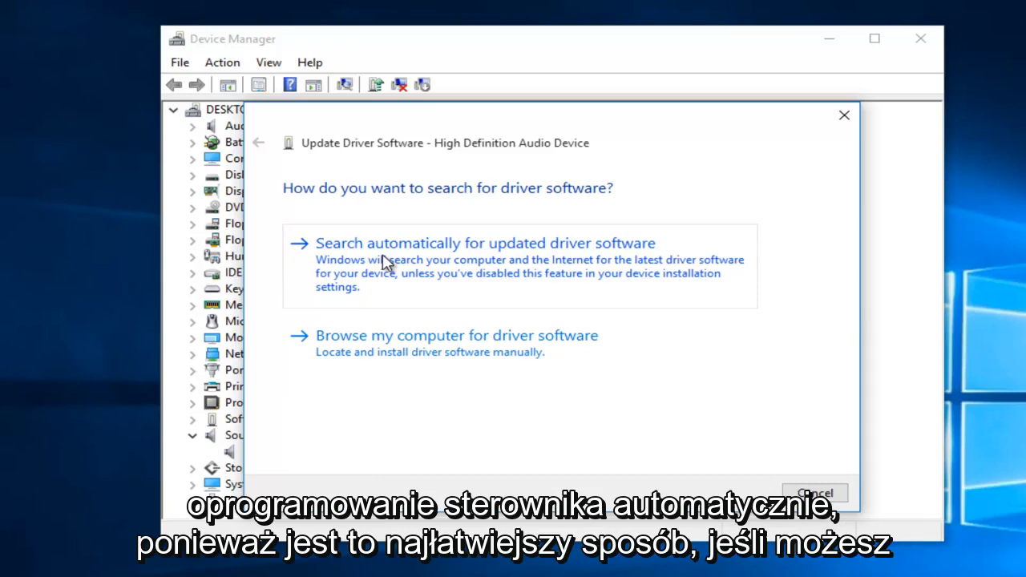
- Run the automatic driver search, see the best driver is installed, and go back to the search options
{"action": "left_click", "coordinate": [484, 244]}
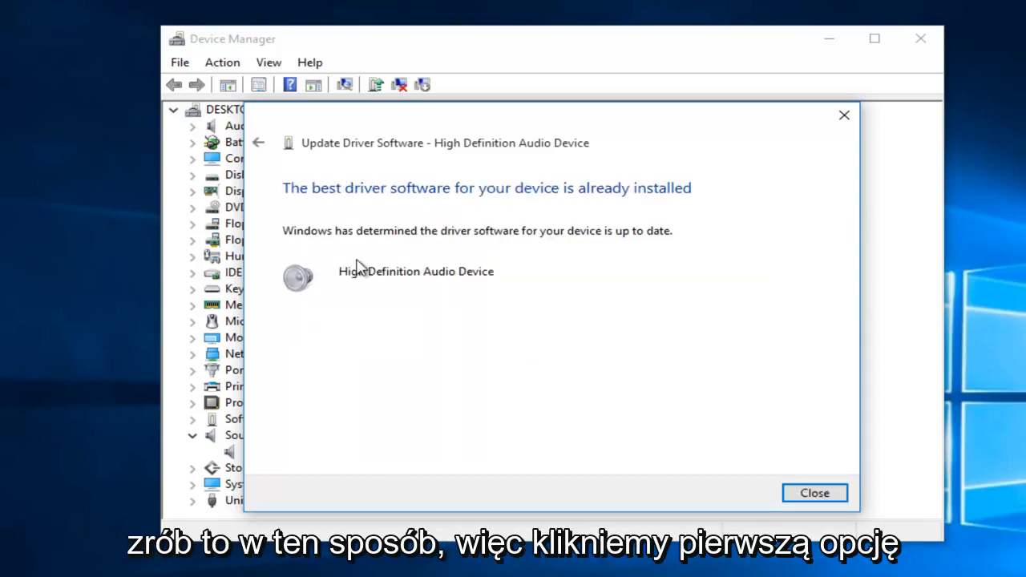
{"action": "mouse_move", "coordinate": [317, 211]}
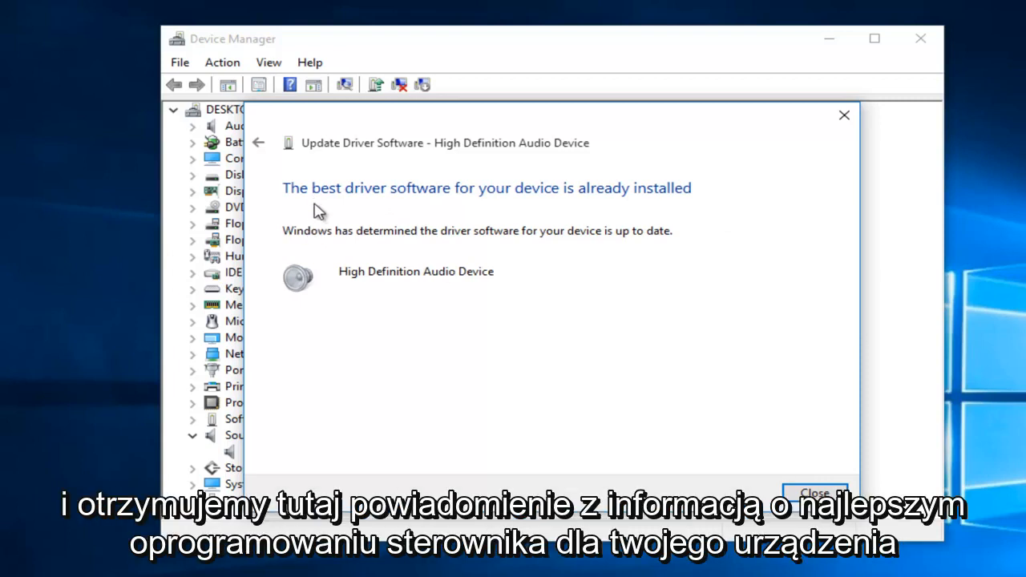
{"action": "mouse_move", "coordinate": [329, 205]}
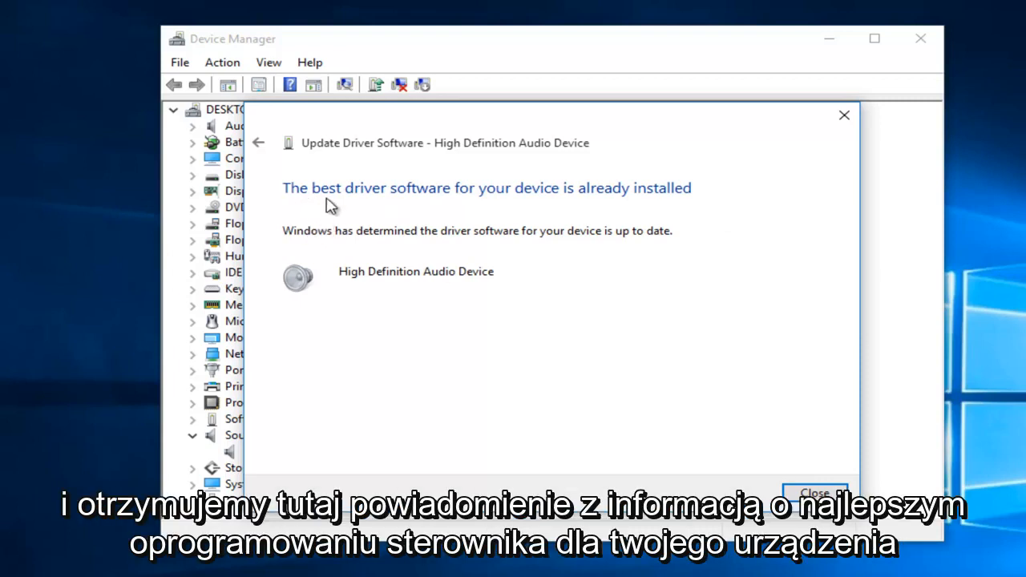
{"action": "mouse_move", "coordinate": [623, 202]}
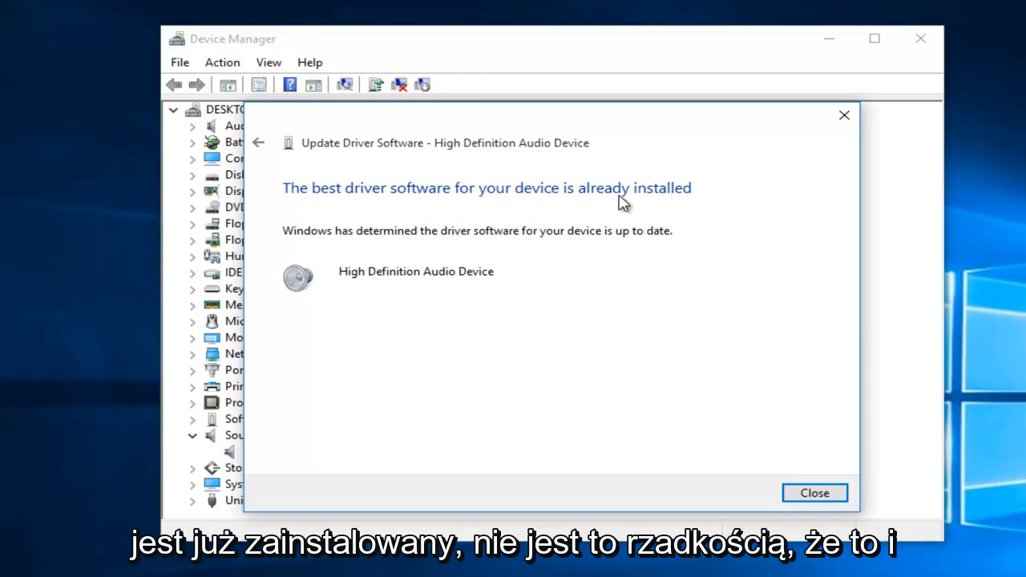
{"action": "mouse_move", "coordinate": [322, 288]}
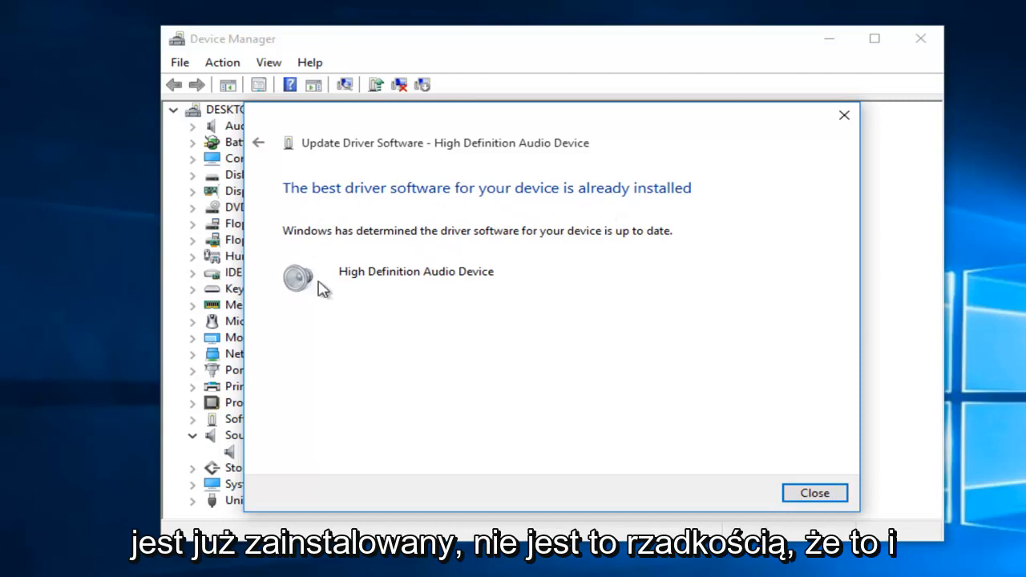
{"action": "mouse_move", "coordinate": [353, 306]}
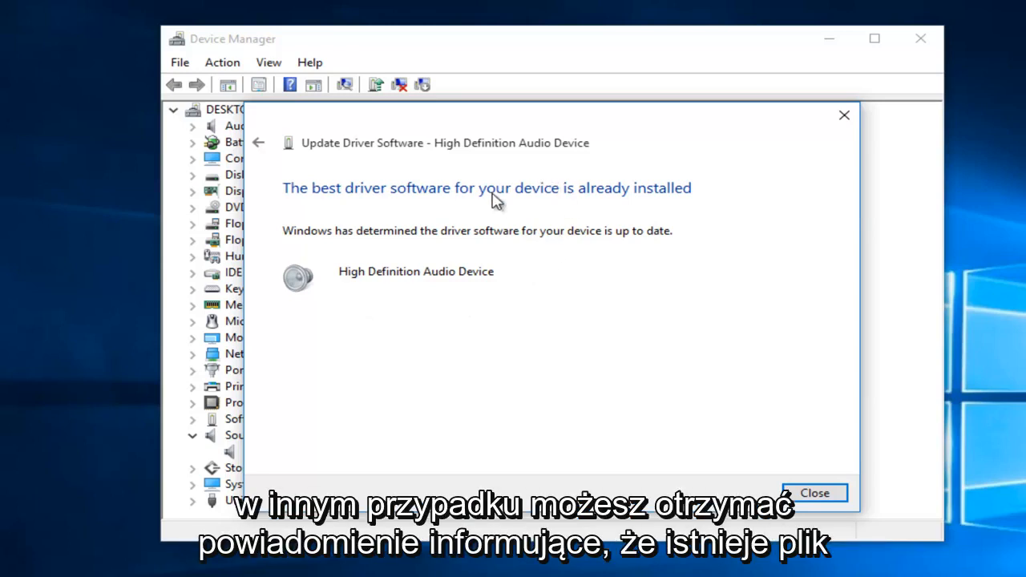
{"action": "mouse_move", "coordinate": [415, 244]}
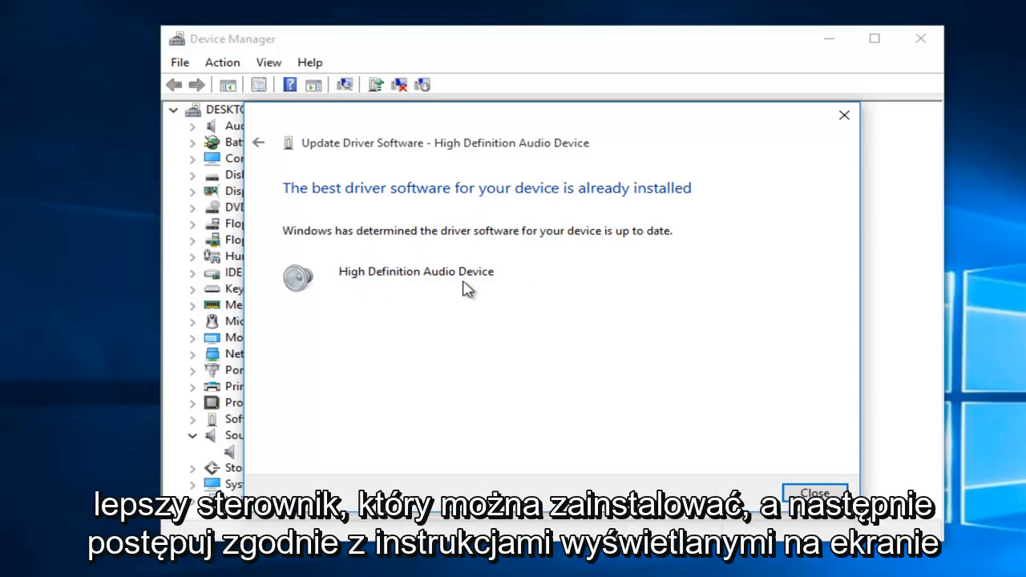
{"action": "mouse_move", "coordinate": [664, 447]}
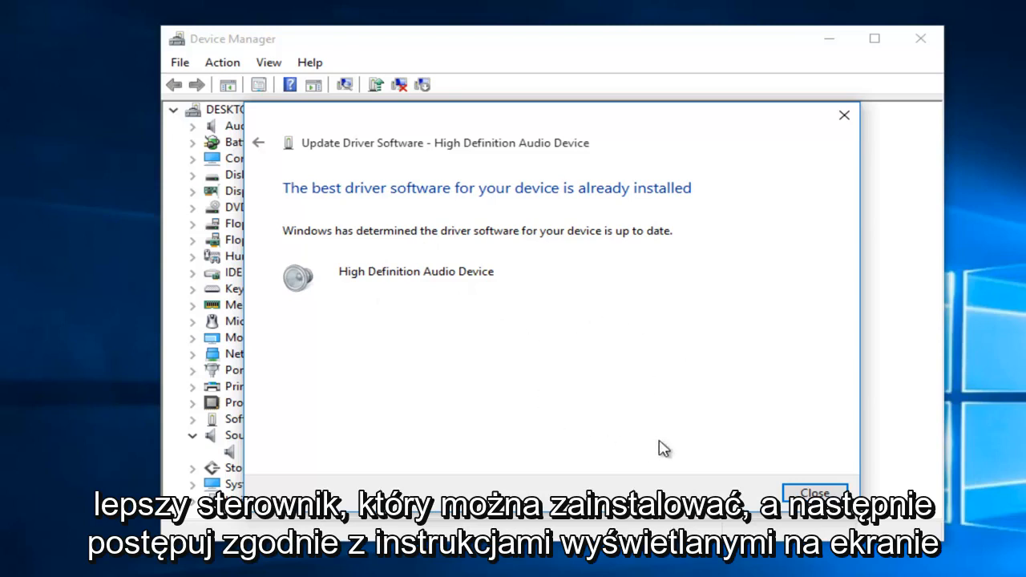
{"action": "mouse_move", "coordinate": [484, 372]}
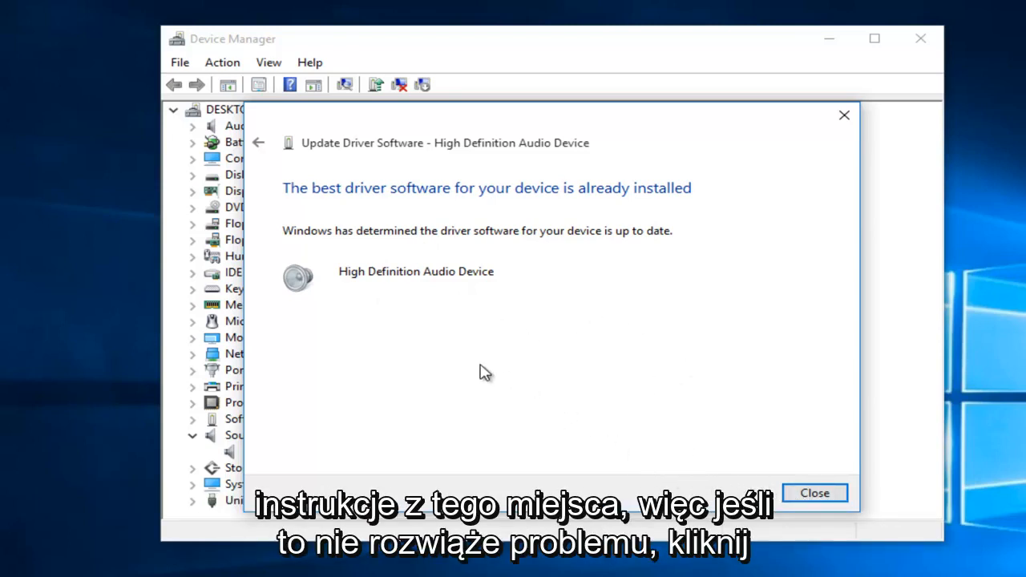
{"action": "mouse_move", "coordinate": [571, 365]}
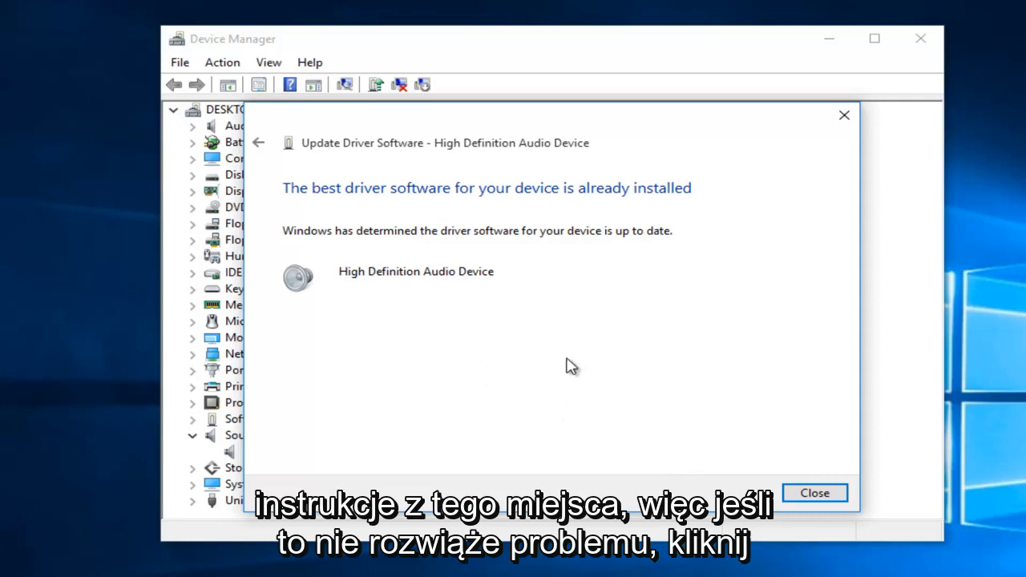
{"action": "mouse_move", "coordinate": [521, 369]}
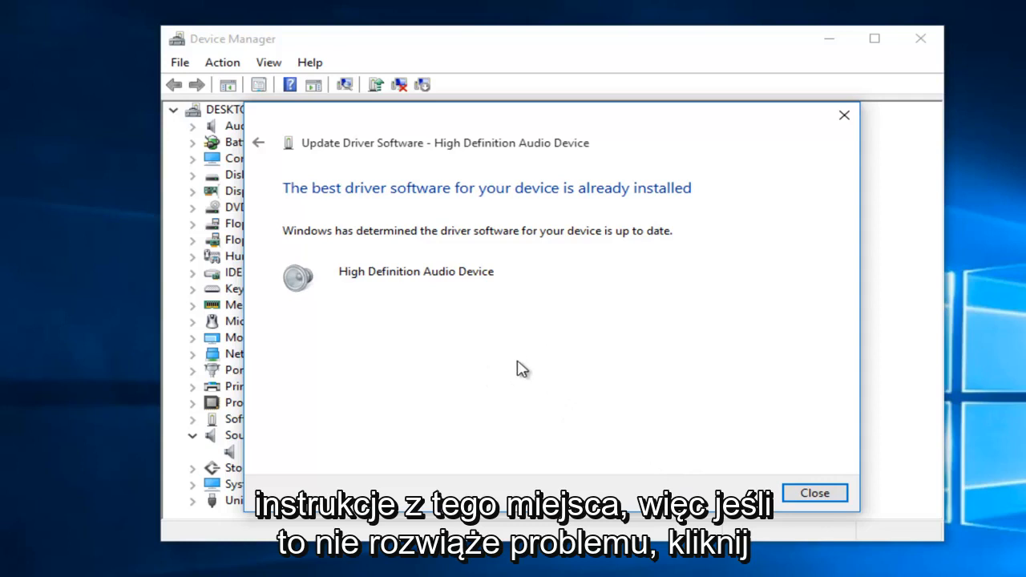
{"action": "mouse_move", "coordinate": [258, 143]}
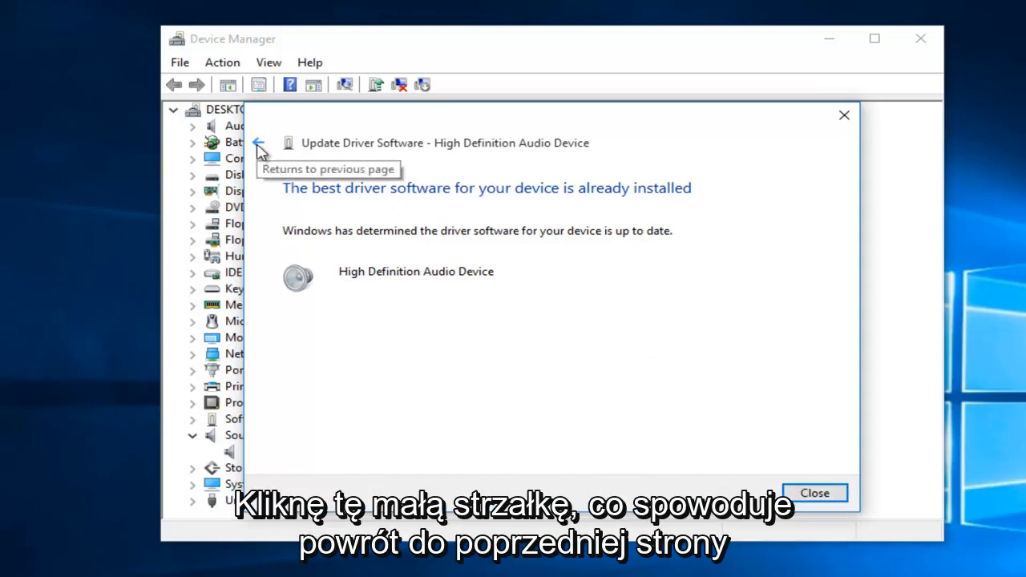
{"action": "left_click", "coordinate": [258, 142]}
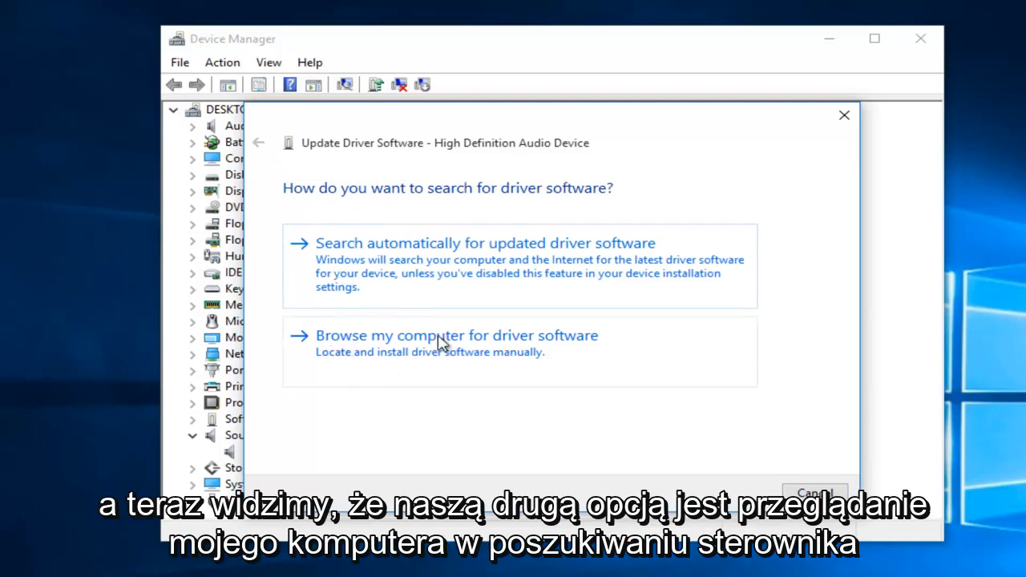
{"action": "mouse_move", "coordinate": [500, 345]}
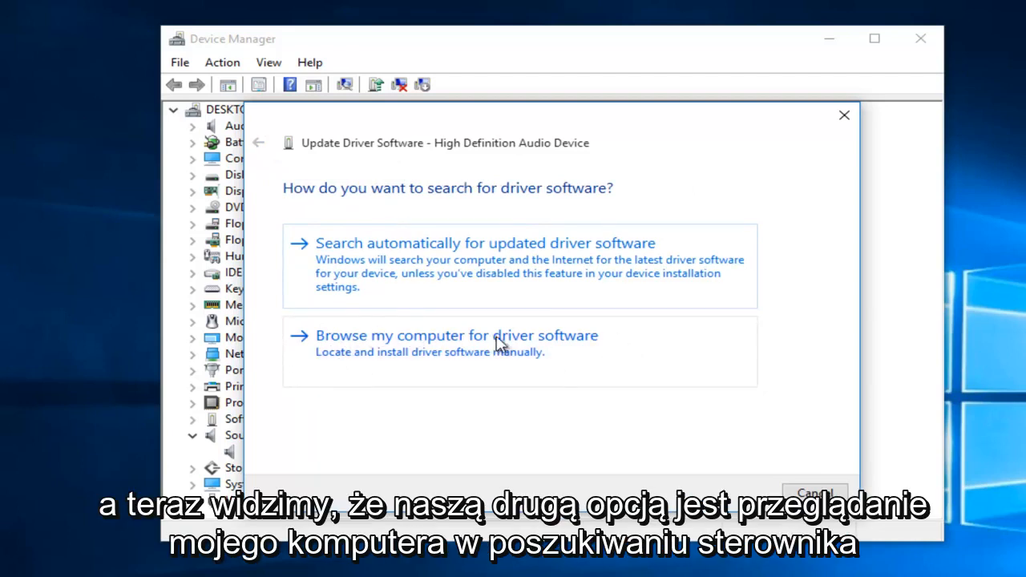
{"action": "mouse_move", "coordinate": [535, 343]}
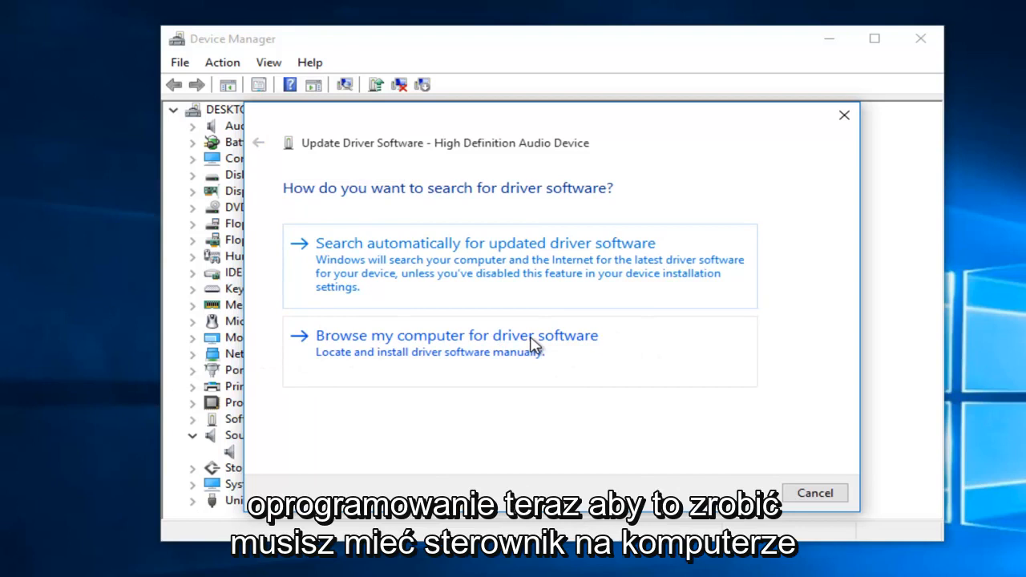
{"action": "mouse_move", "coordinate": [528, 346]}
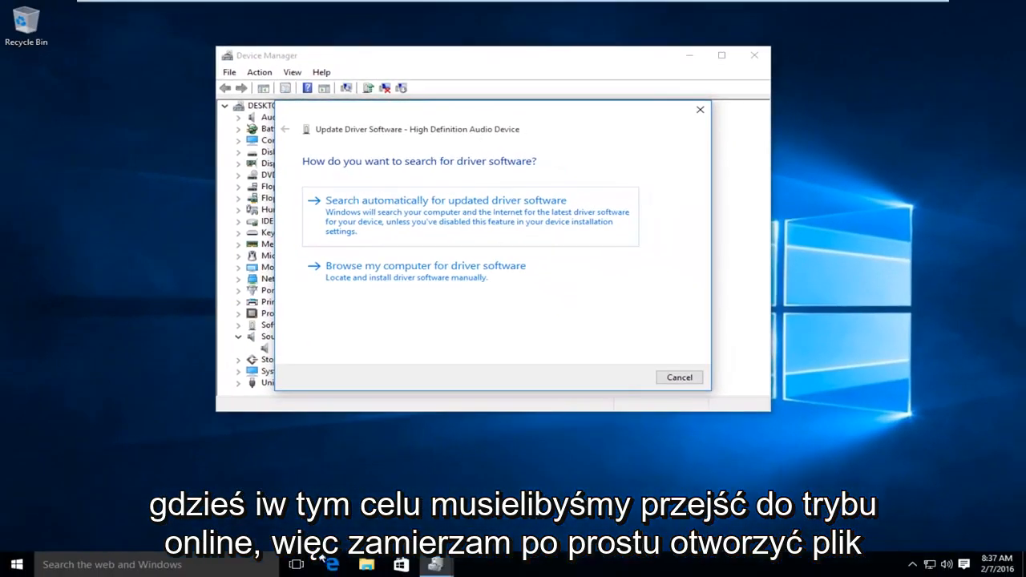
- Launch Edge and search Google for 'realtek high definition audio driver'
{"action": "left_click", "coordinate": [330, 564]}
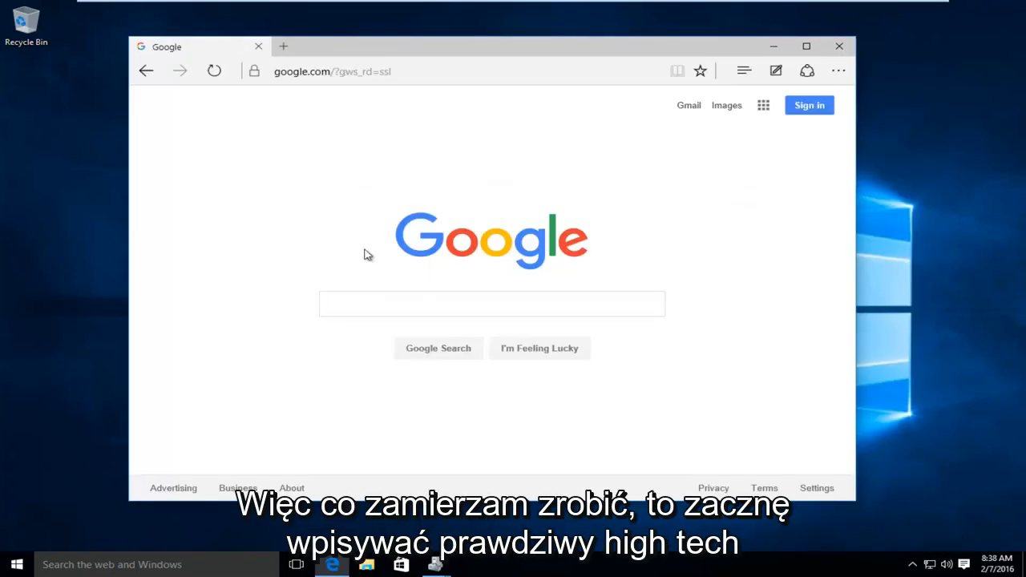
{"action": "type", "text": "re"}
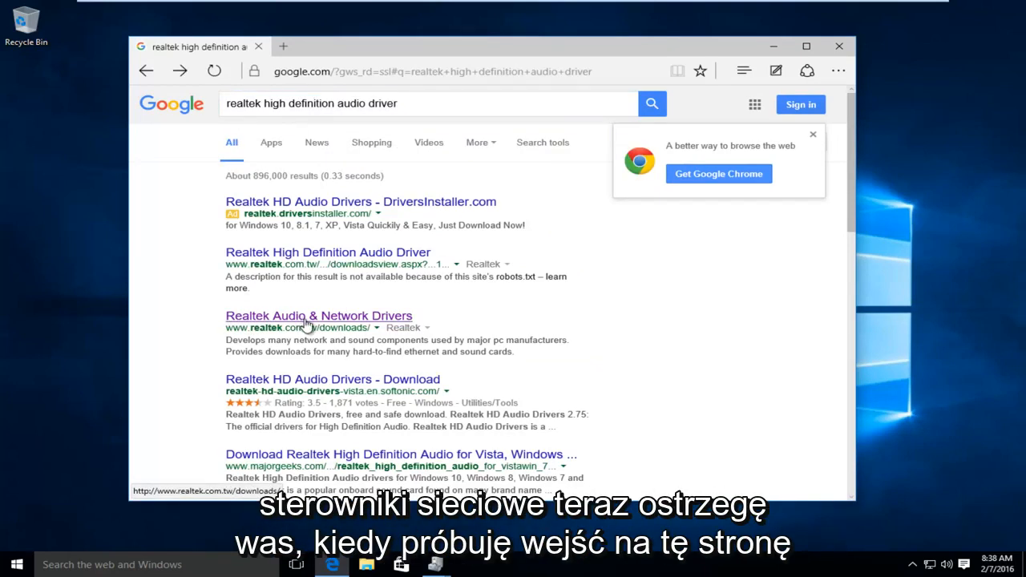
{"action": "mouse_move", "coordinate": [246, 327]}
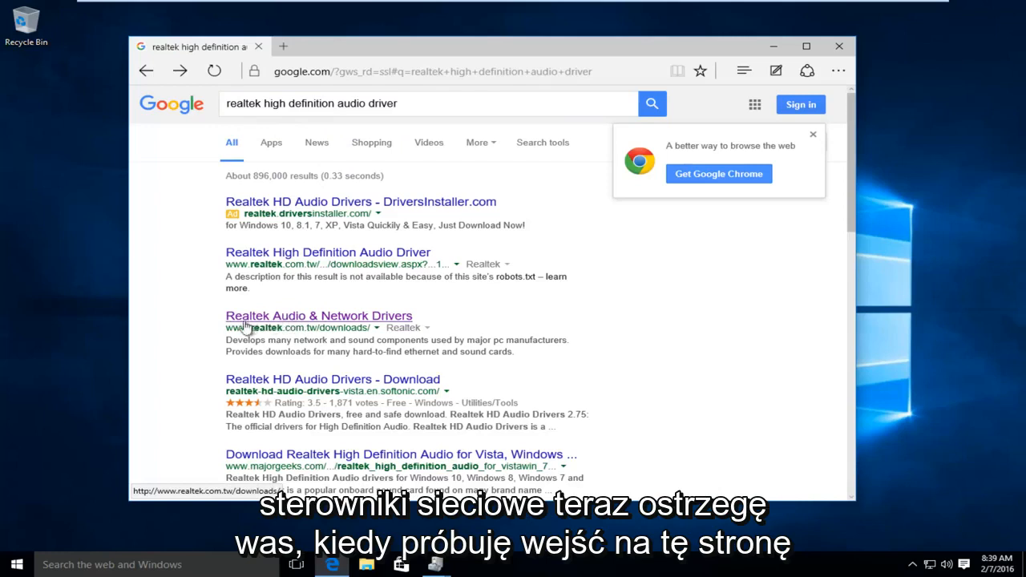
- Try the unreachable Realtek Audio & Network Drivers result, then choose 'Browse my computer for driver software' in the wizard
{"action": "left_click", "coordinate": [317, 314]}
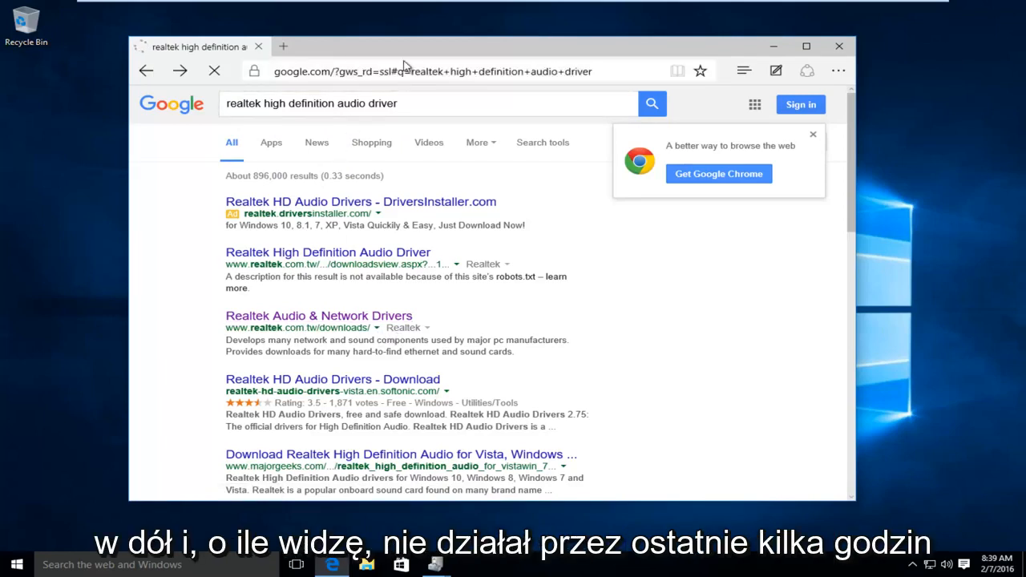
{"action": "left_click", "coordinate": [317, 314]}
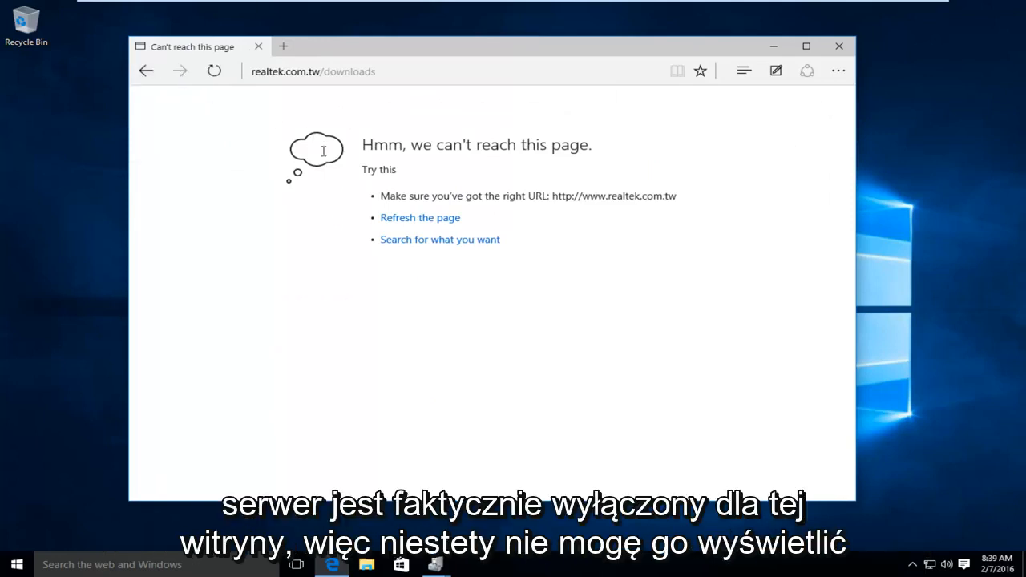
{"action": "mouse_move", "coordinate": [327, 189]}
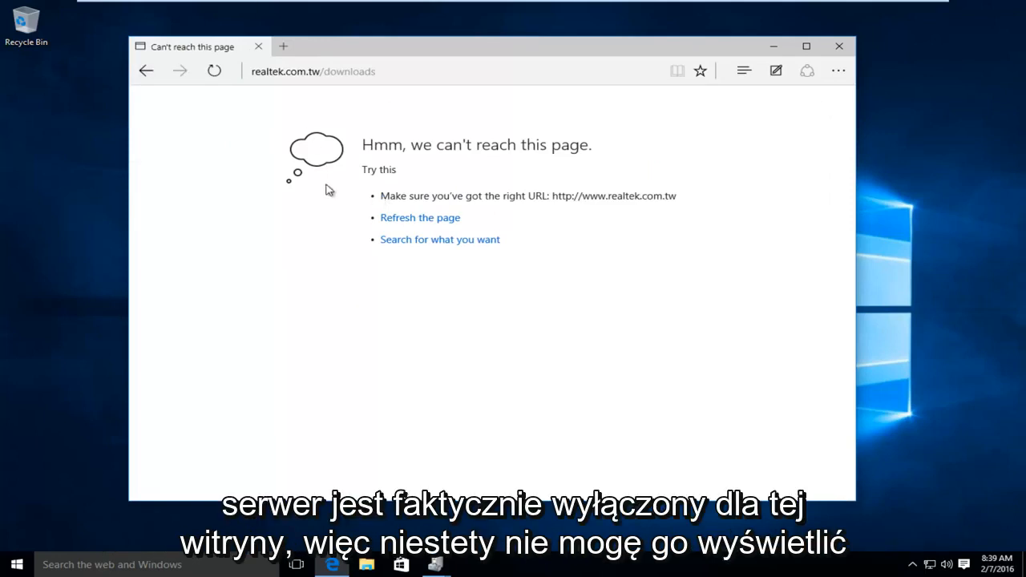
{"action": "mouse_move", "coordinate": [436, 283]}
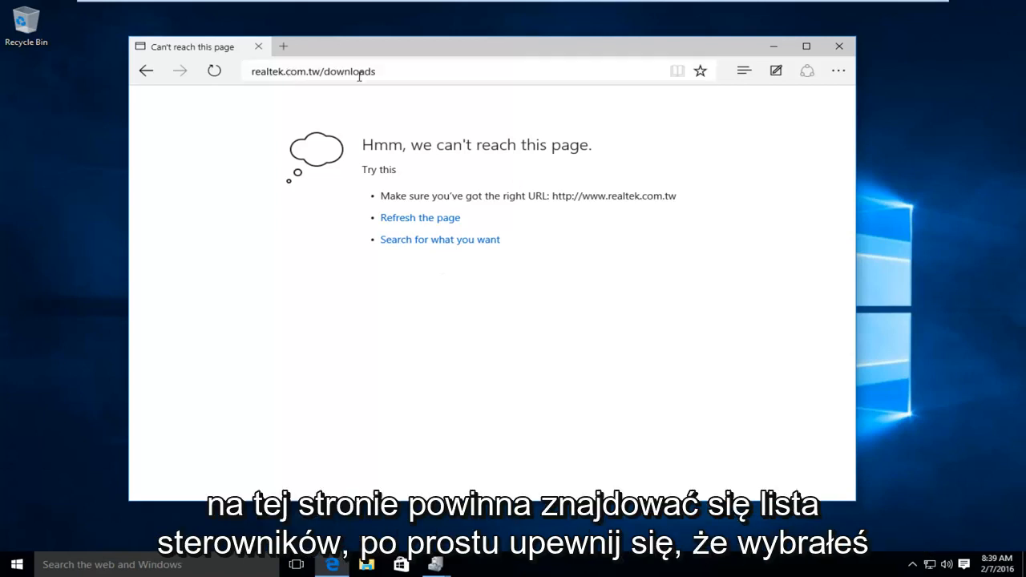
{"action": "mouse_move", "coordinate": [521, 362]}
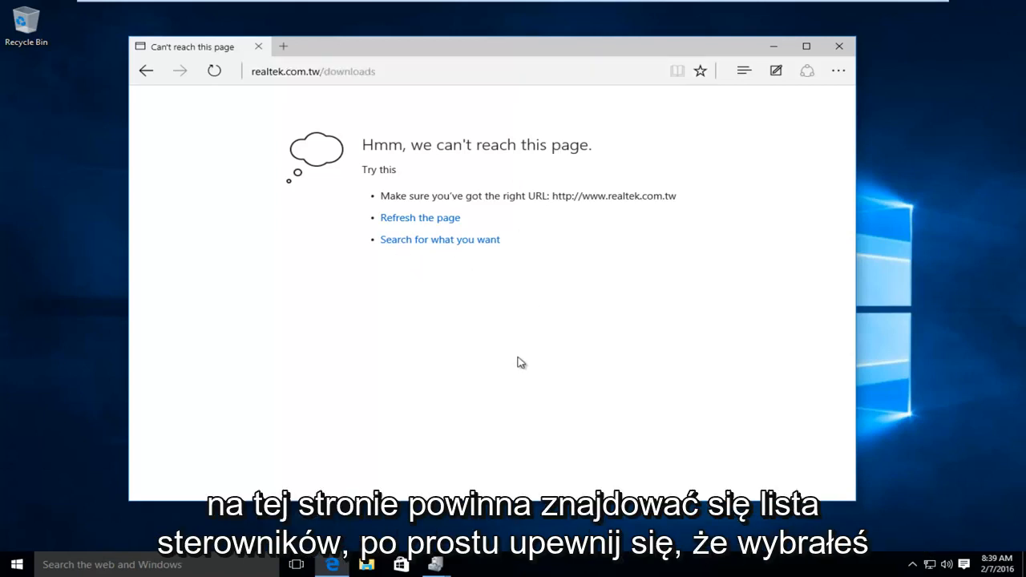
{"action": "mouse_move", "coordinate": [503, 332]}
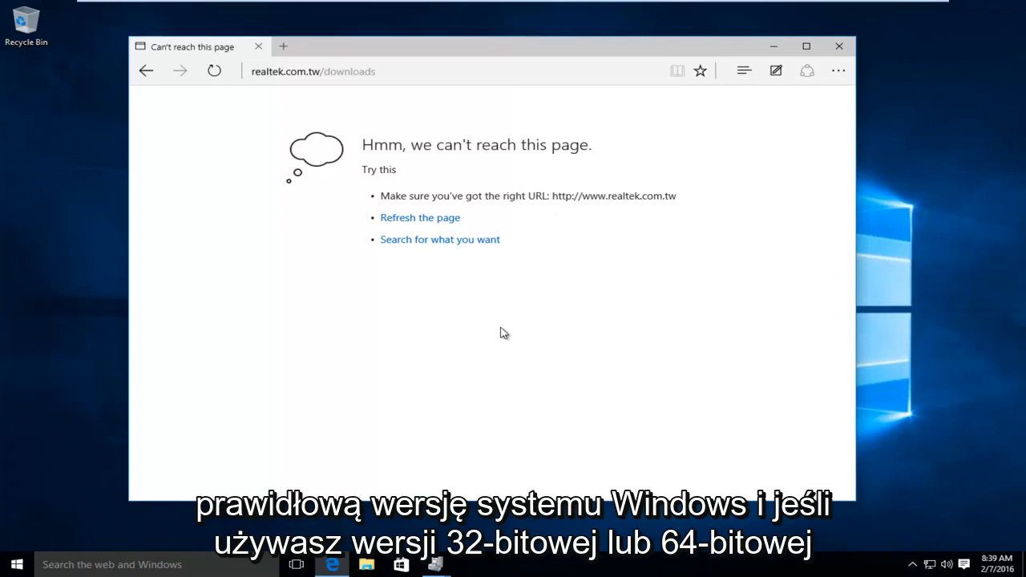
{"action": "mouse_move", "coordinate": [402, 332]}
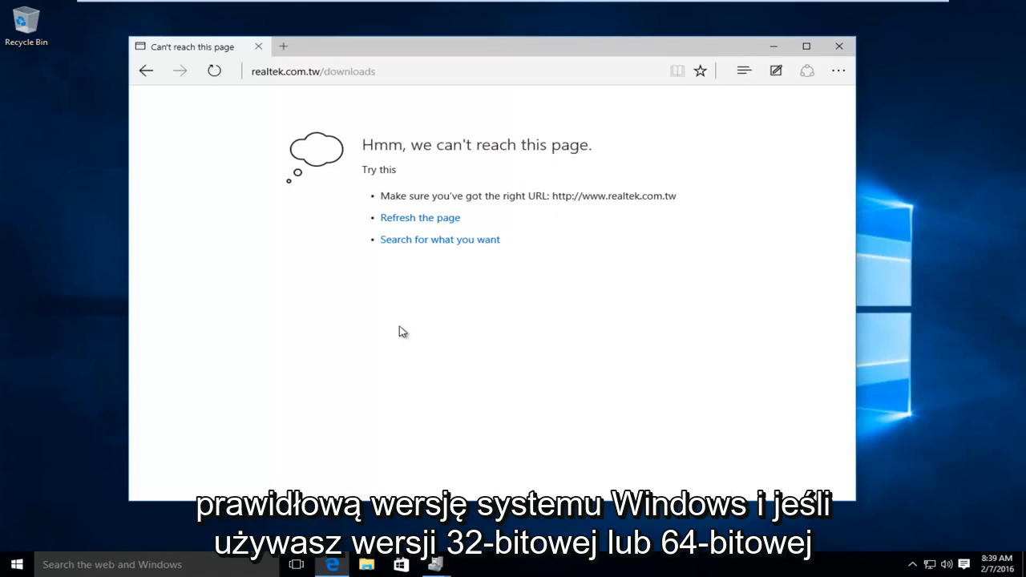
{"action": "mouse_move", "coordinate": [501, 375]}
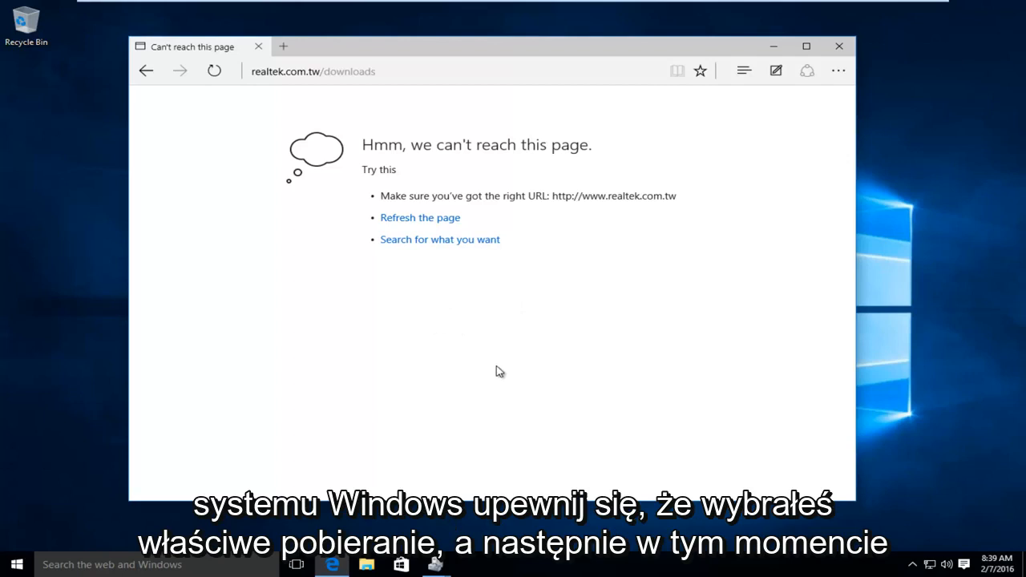
{"action": "mouse_move", "coordinate": [459, 354]}
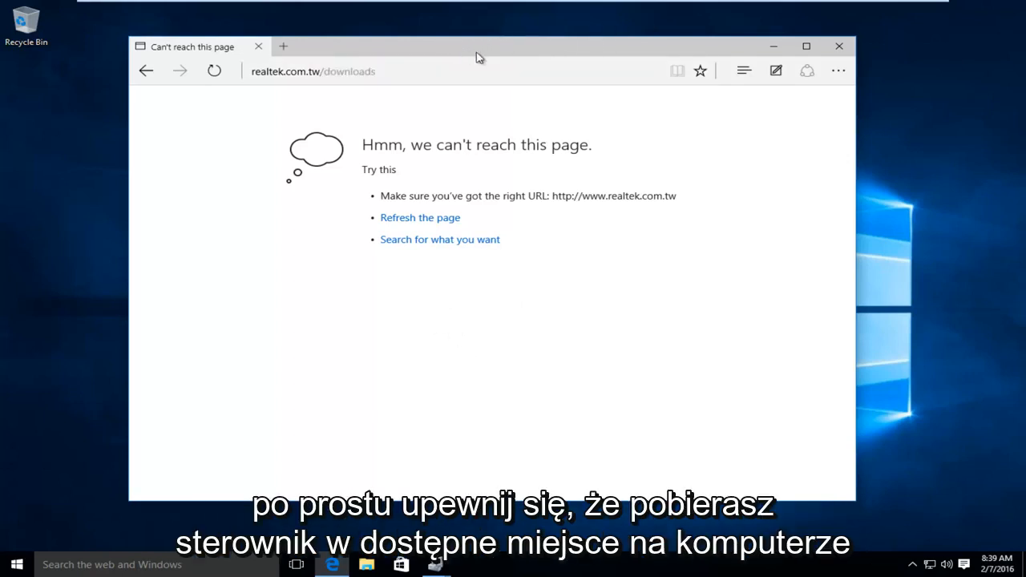
{"action": "mouse_move", "coordinate": [753, 51]}
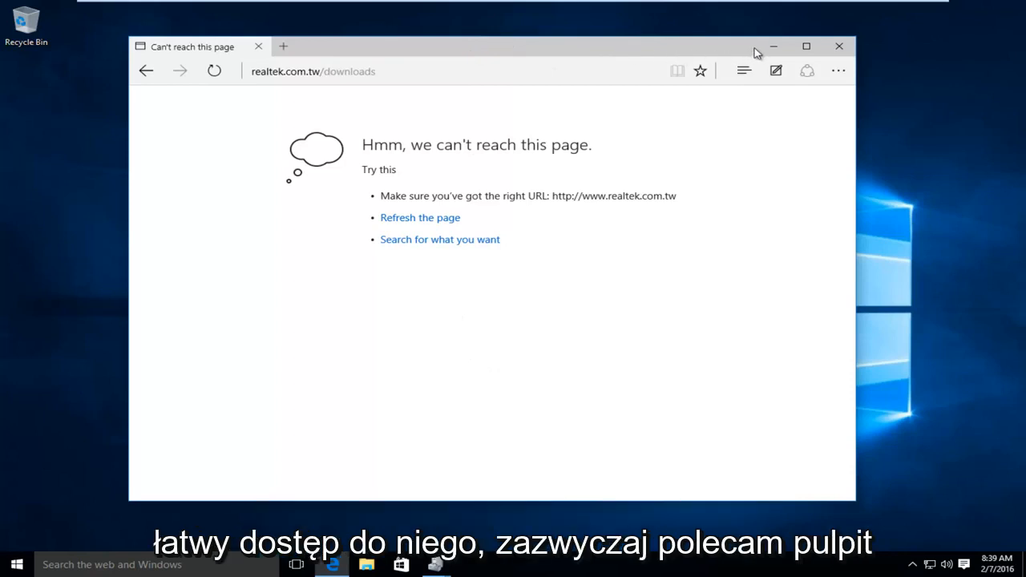
{"action": "mouse_move", "coordinate": [838, 45]}
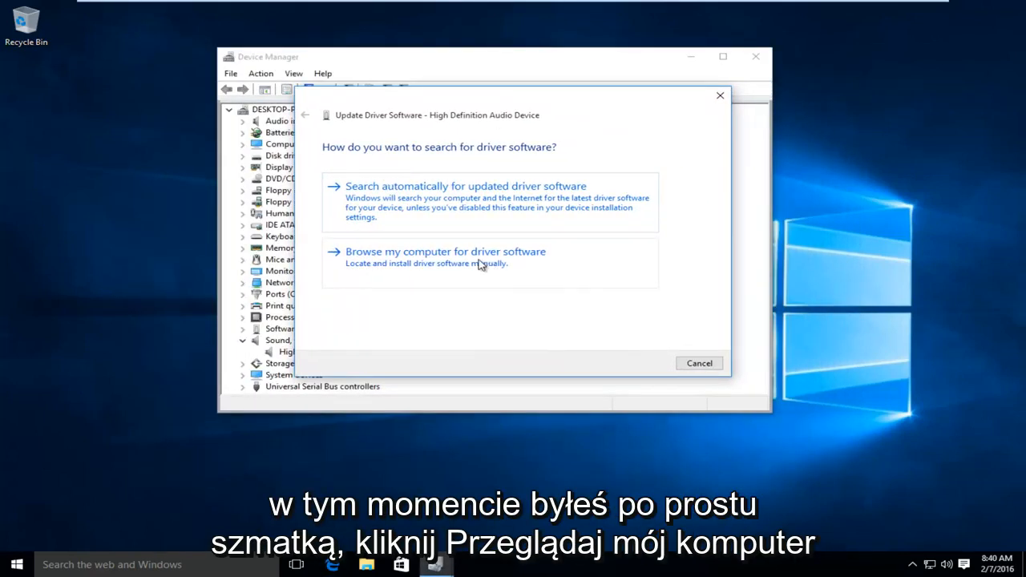
{"action": "left_click", "coordinate": [445, 252]}
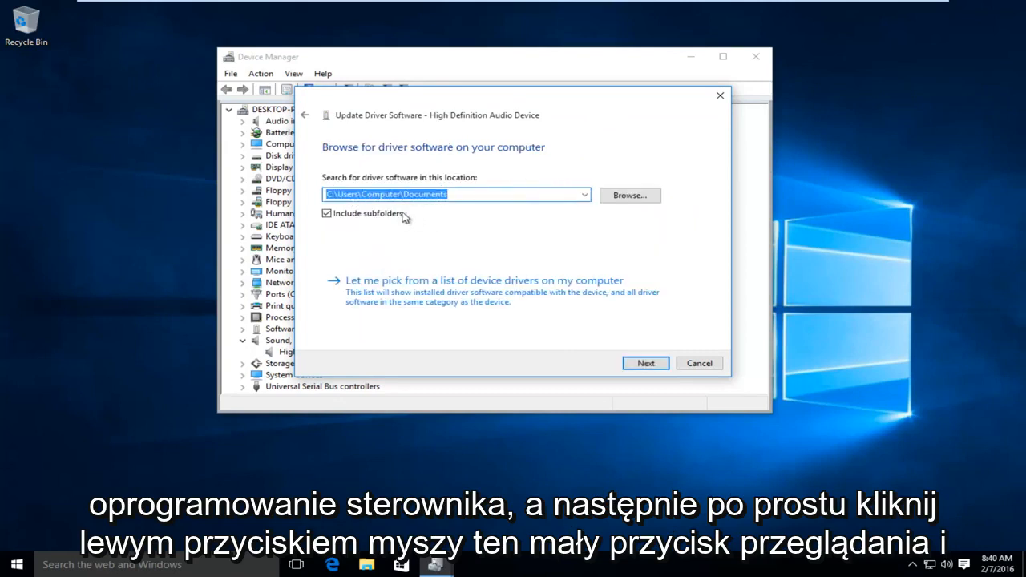
{"action": "left_click", "coordinate": [630, 196]}
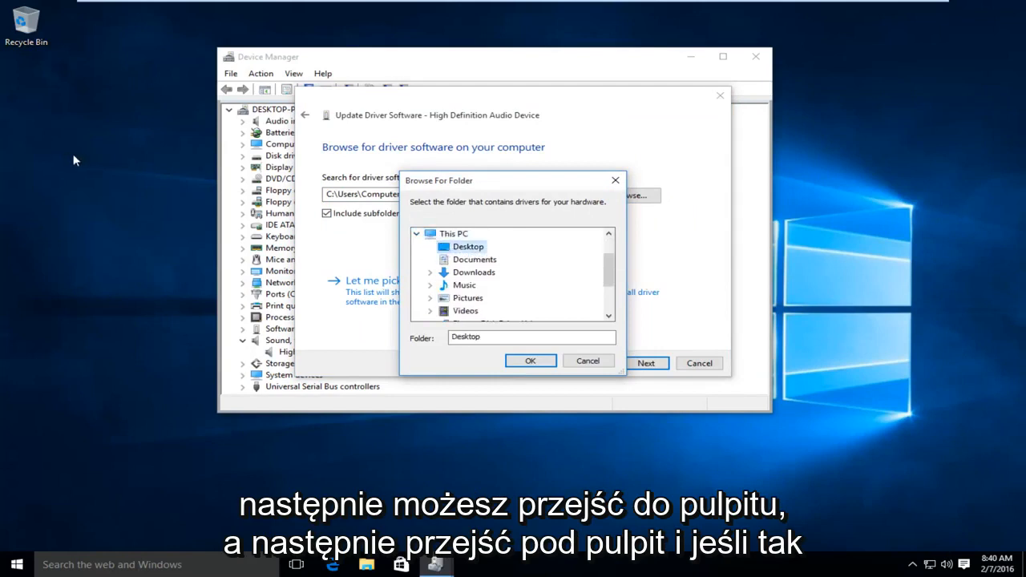
{"action": "mouse_move", "coordinate": [67, 196]}
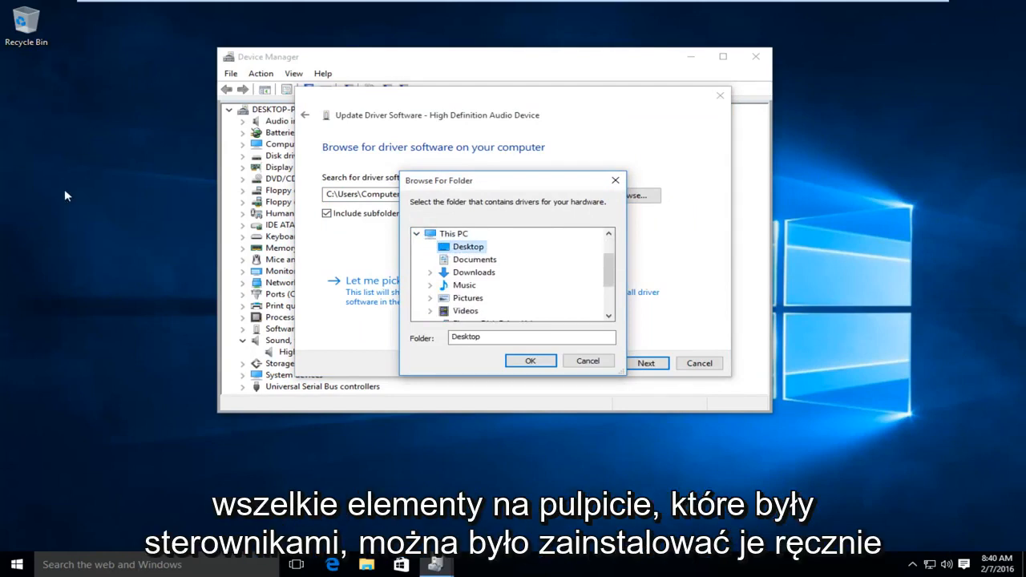
{"action": "mouse_move", "coordinate": [255, 213]}
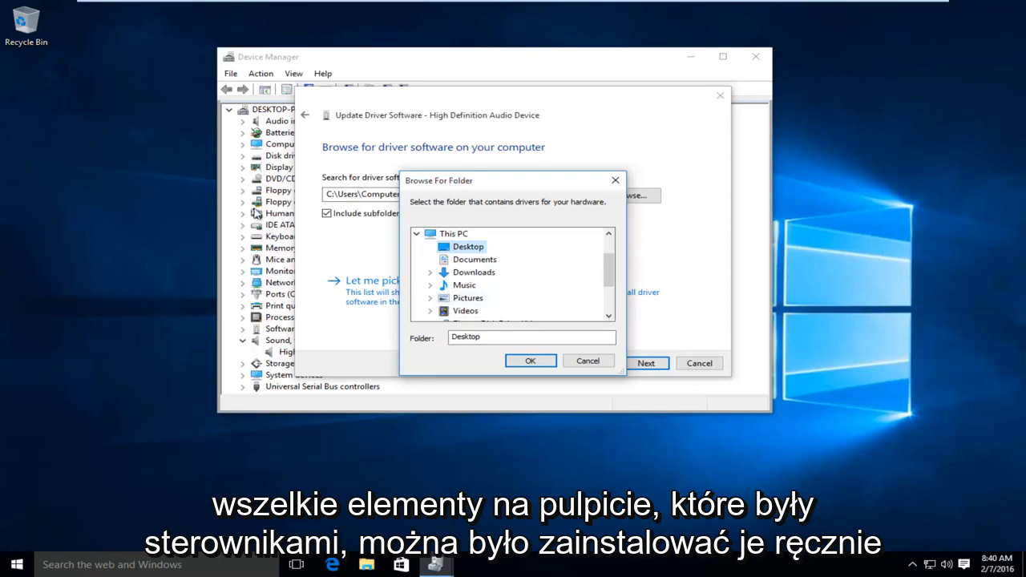
{"action": "mouse_move", "coordinate": [570, 356]}
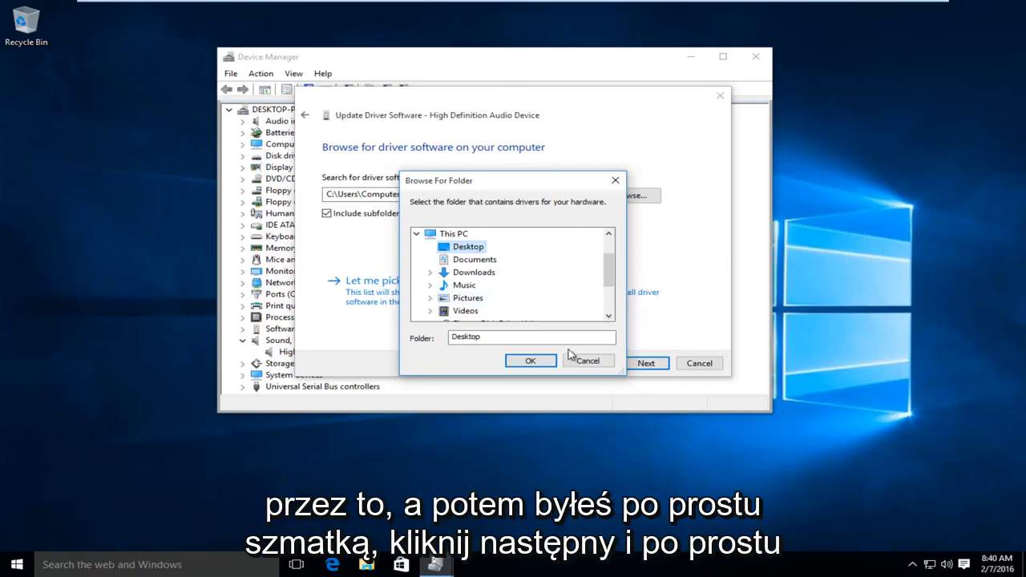
{"action": "left_click", "coordinate": [529, 359]}
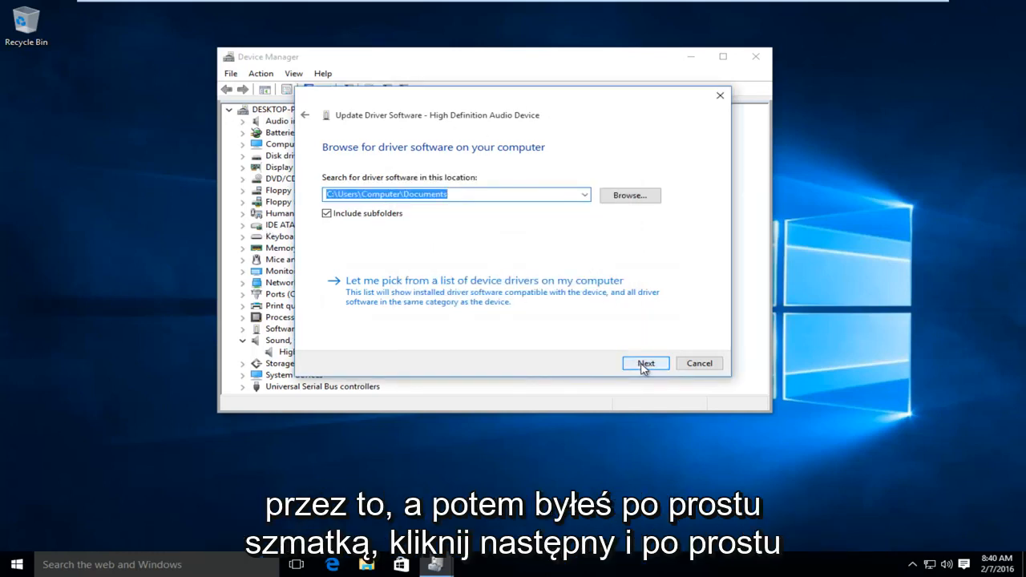